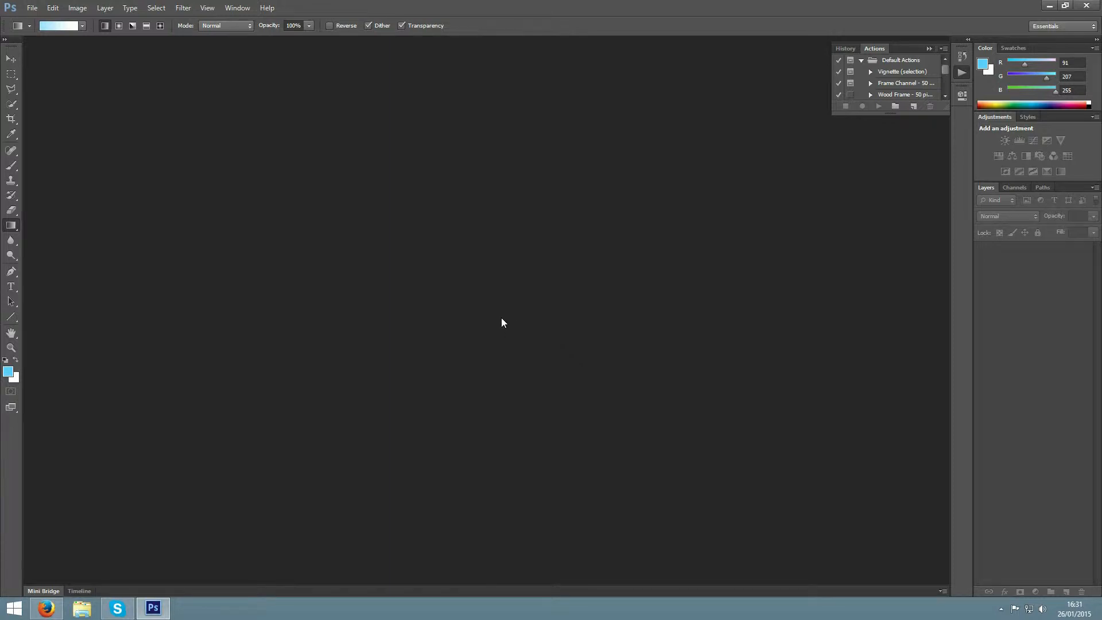
pyautogui.moveTo(500, 321)
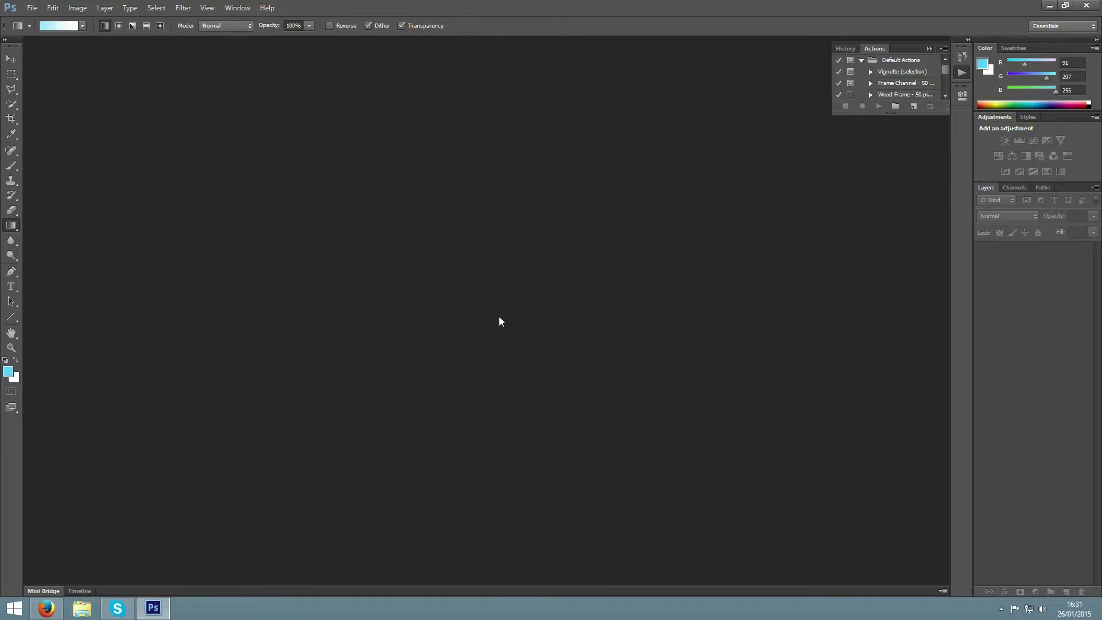
pyautogui.moveTo(481, 303)
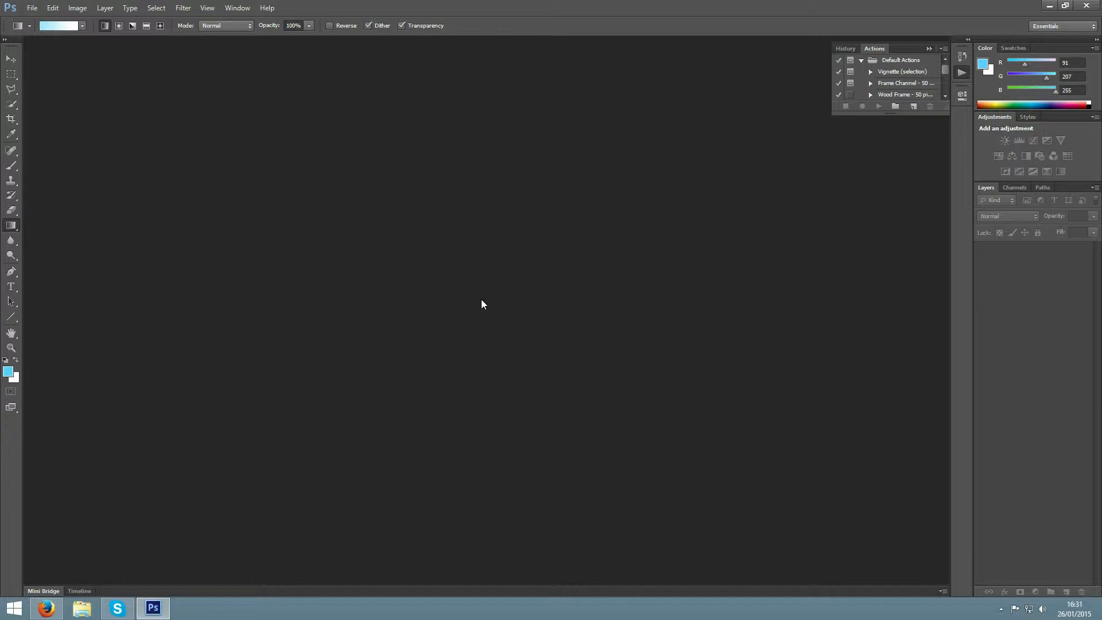
pyautogui.moveTo(463, 311)
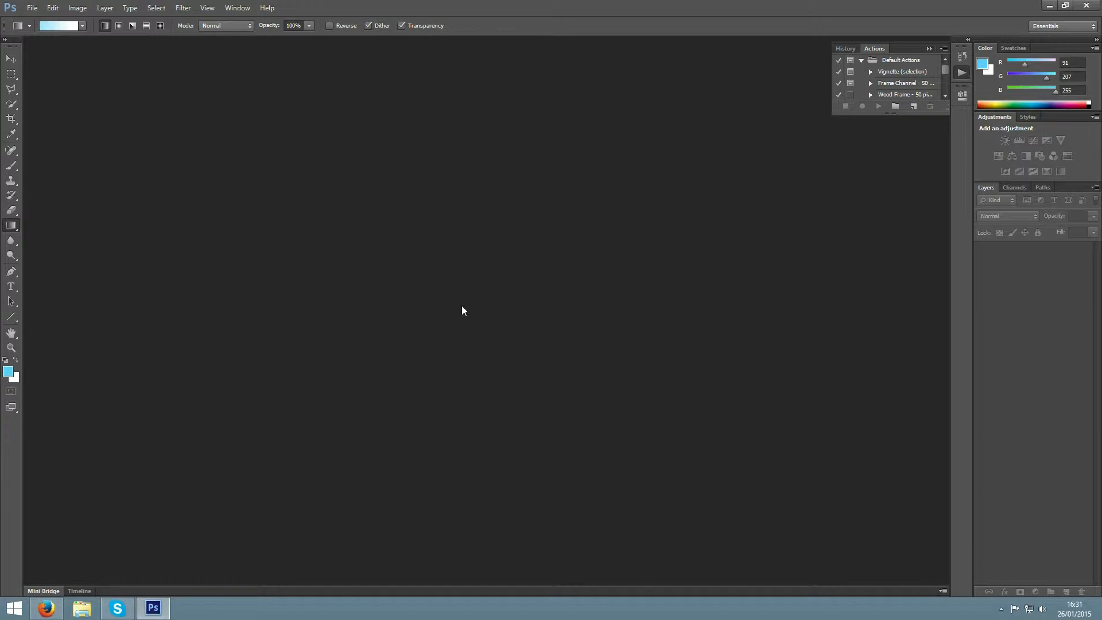
pyautogui.moveTo(414, 299)
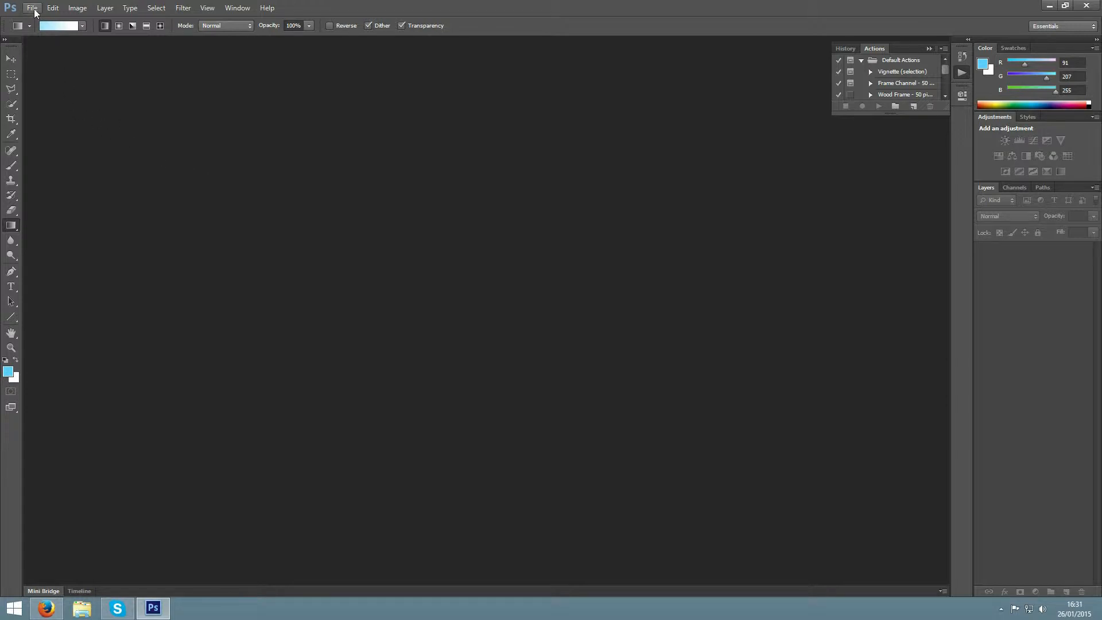
# Open Image Processor with the desktop Garden folder as source, including all sub-folders.
pyautogui.click(32, 8)
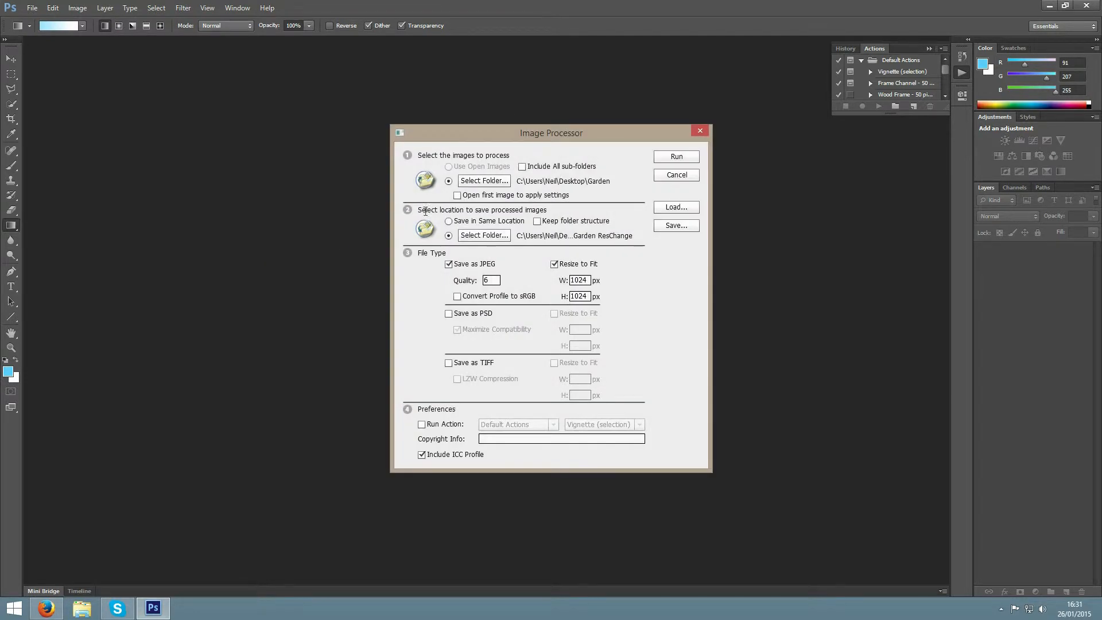
pyautogui.moveTo(482, 185)
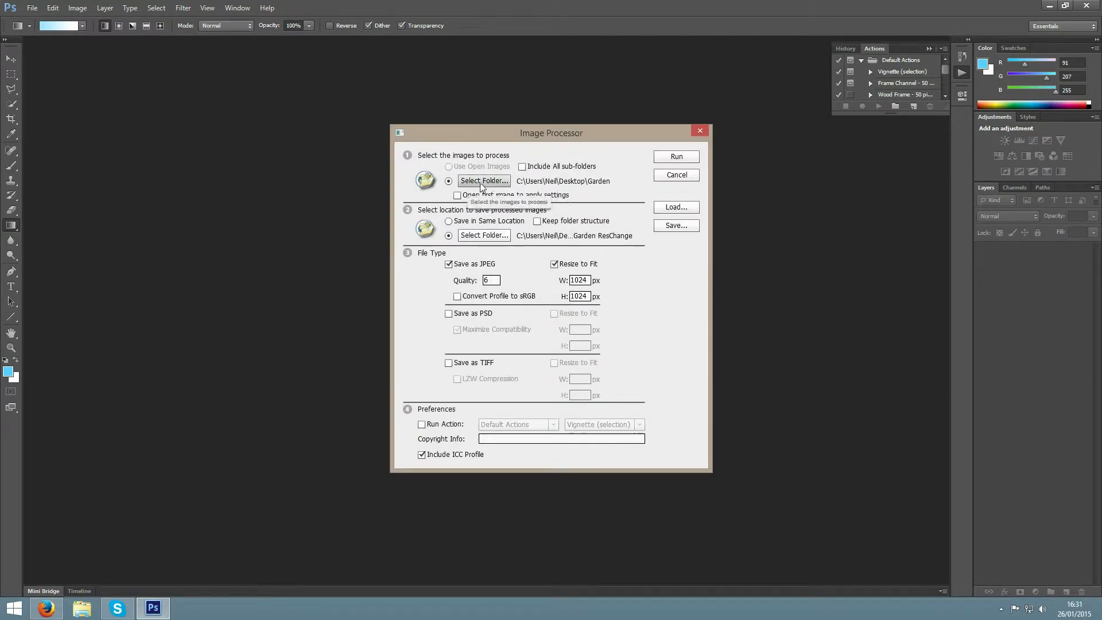
pyautogui.click(484, 181)
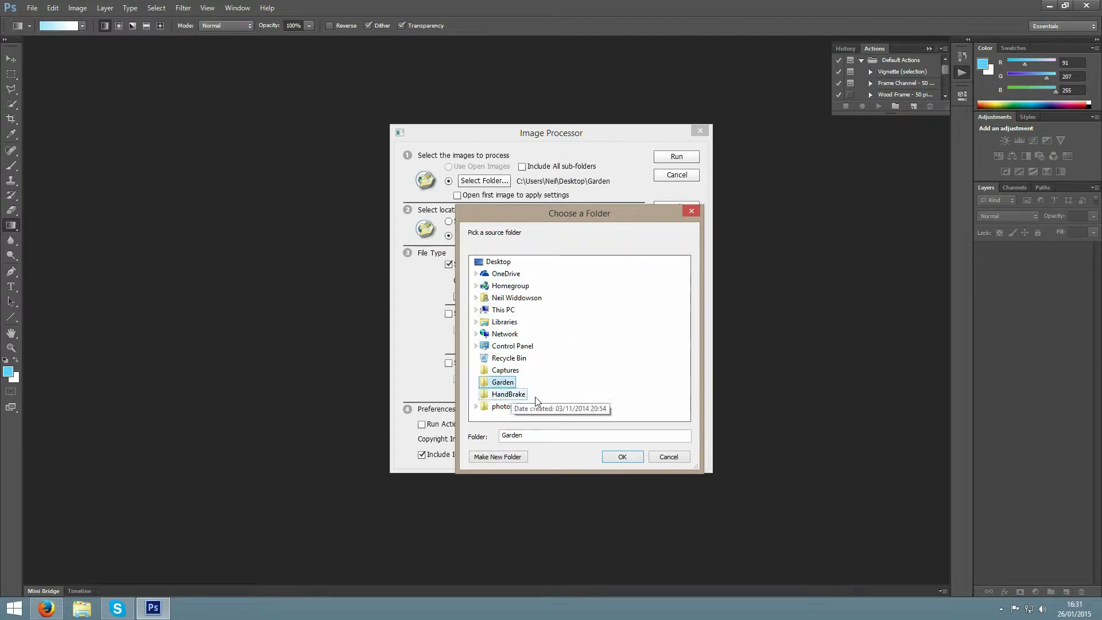
pyautogui.click(622, 457)
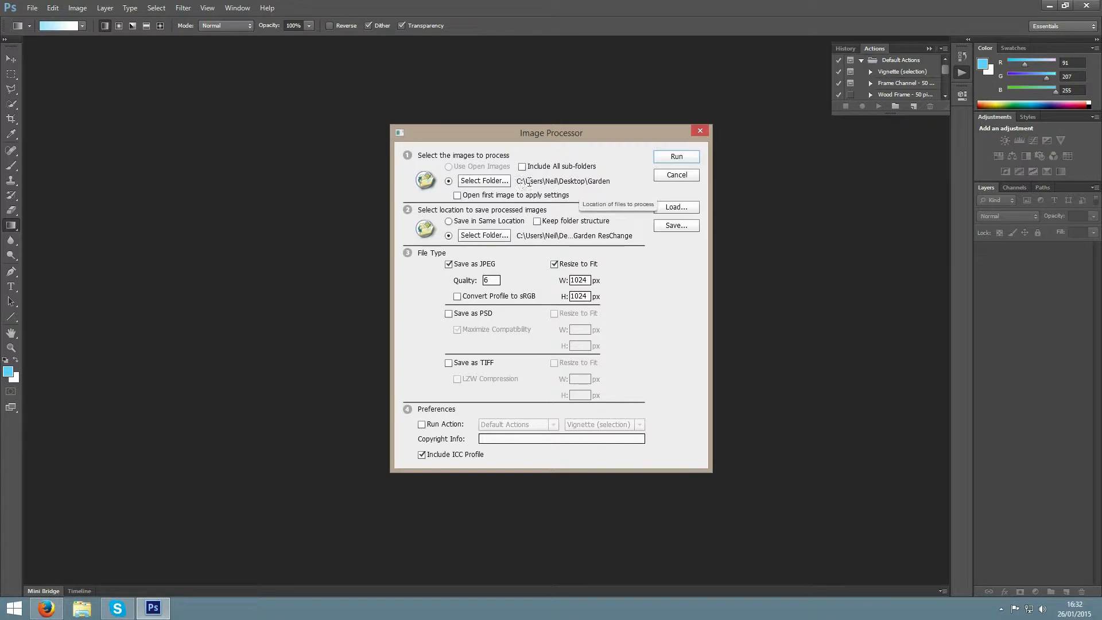
pyautogui.moveTo(542, 172)
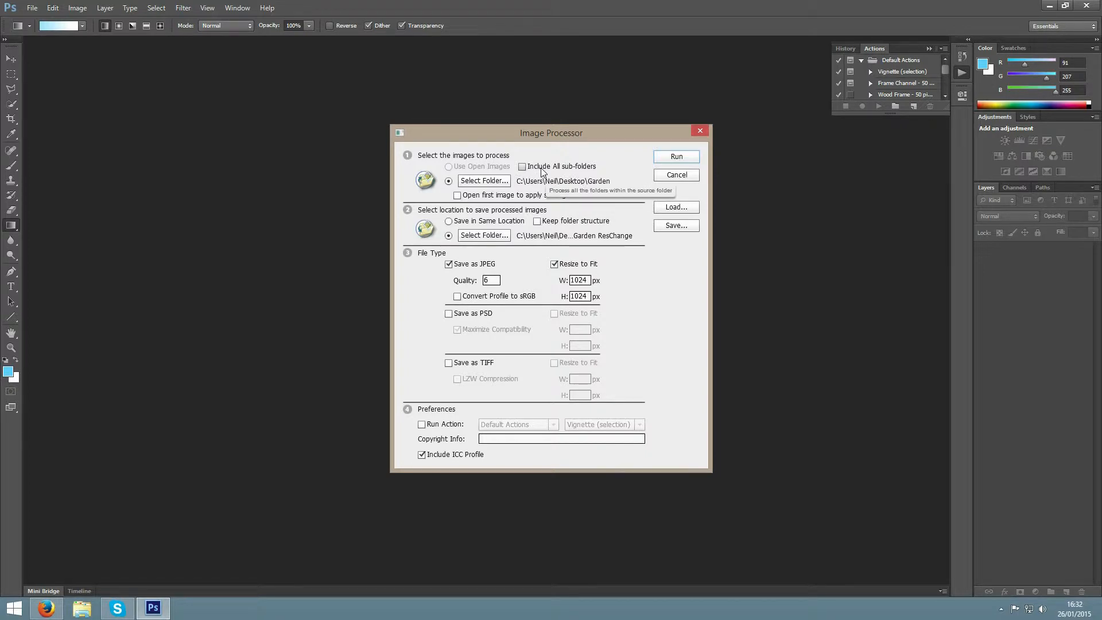
pyautogui.click(522, 167)
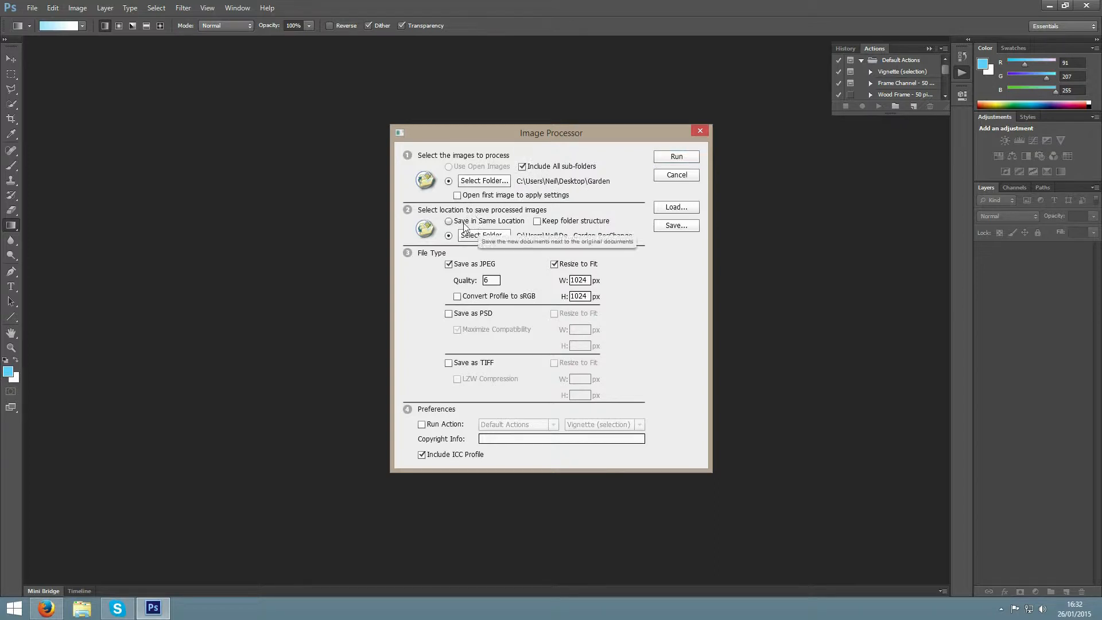
pyautogui.moveTo(484, 224)
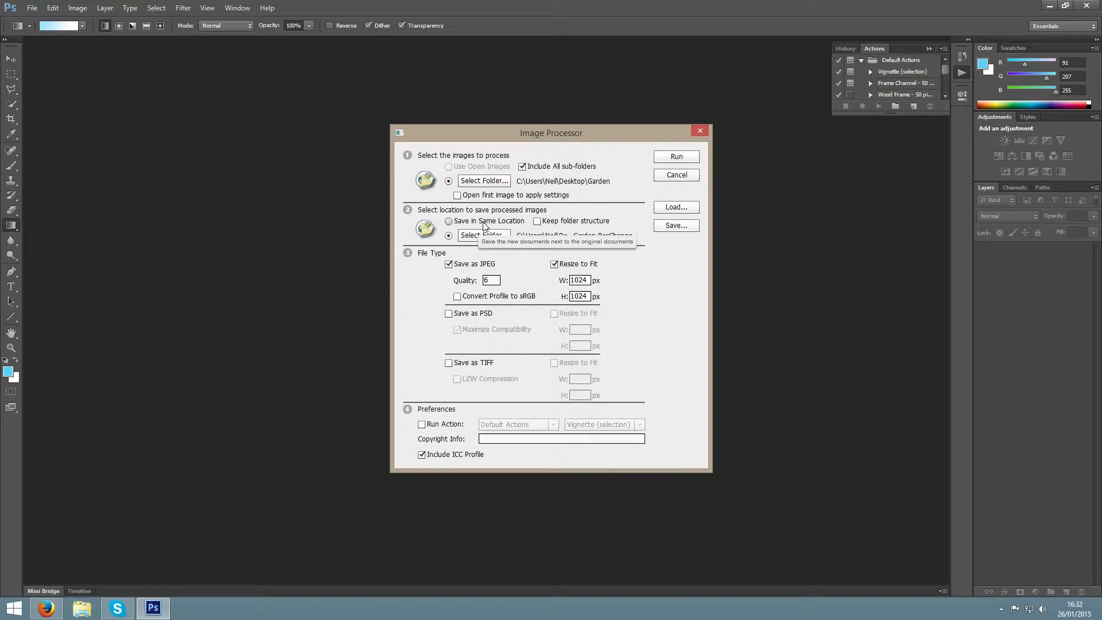
pyautogui.moveTo(506, 226)
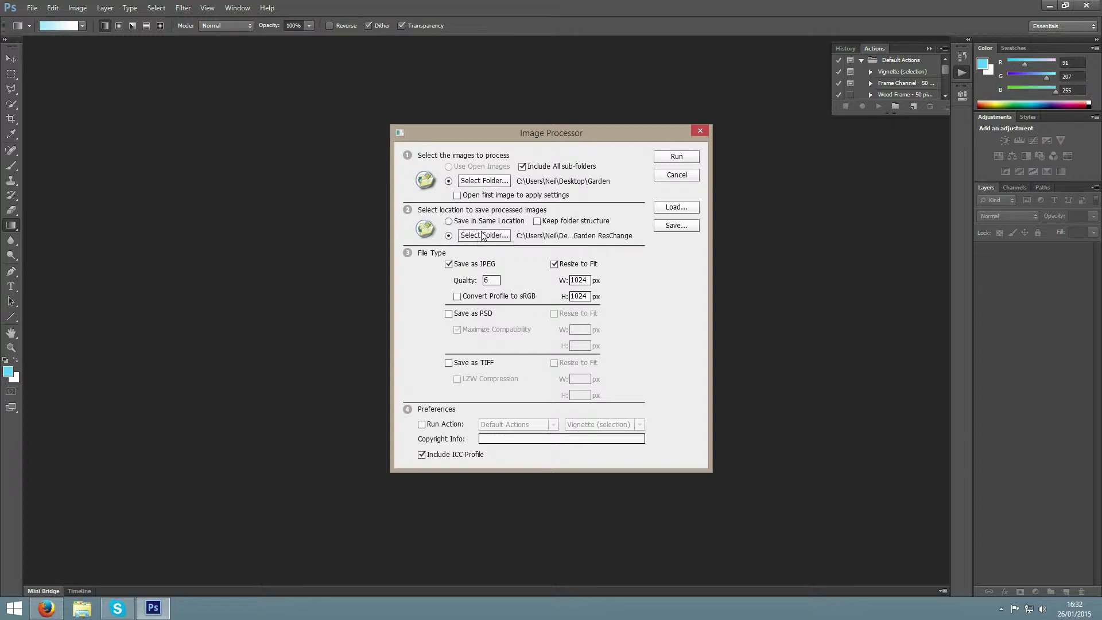
# Make a new desktop folder 'GardenResize' and set it as the save destination.
pyautogui.click(484, 235)
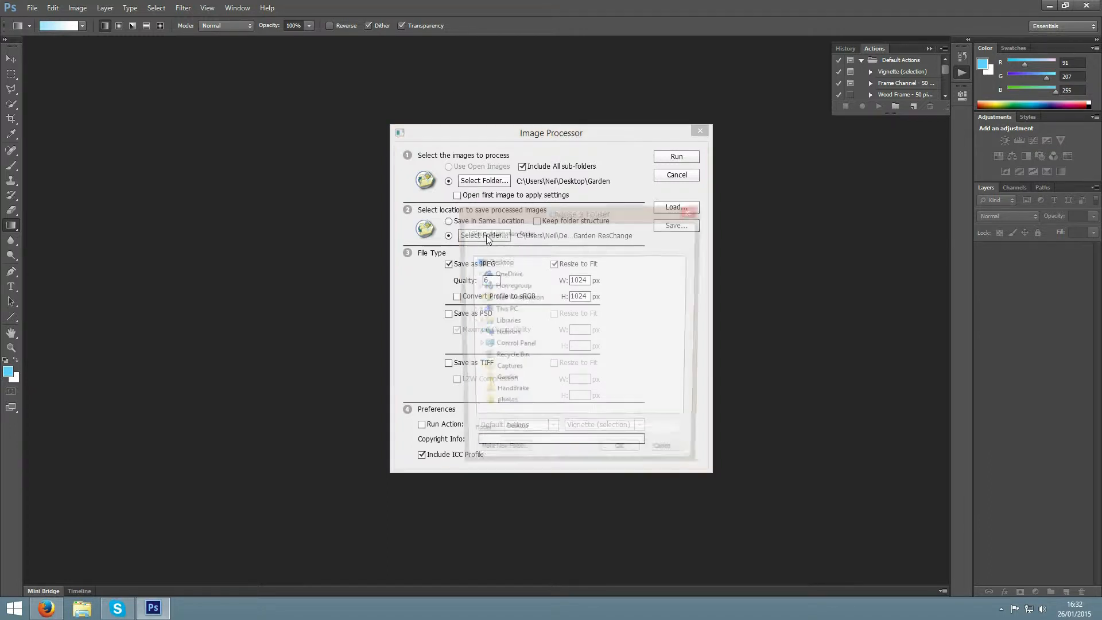
pyautogui.click(498, 456)
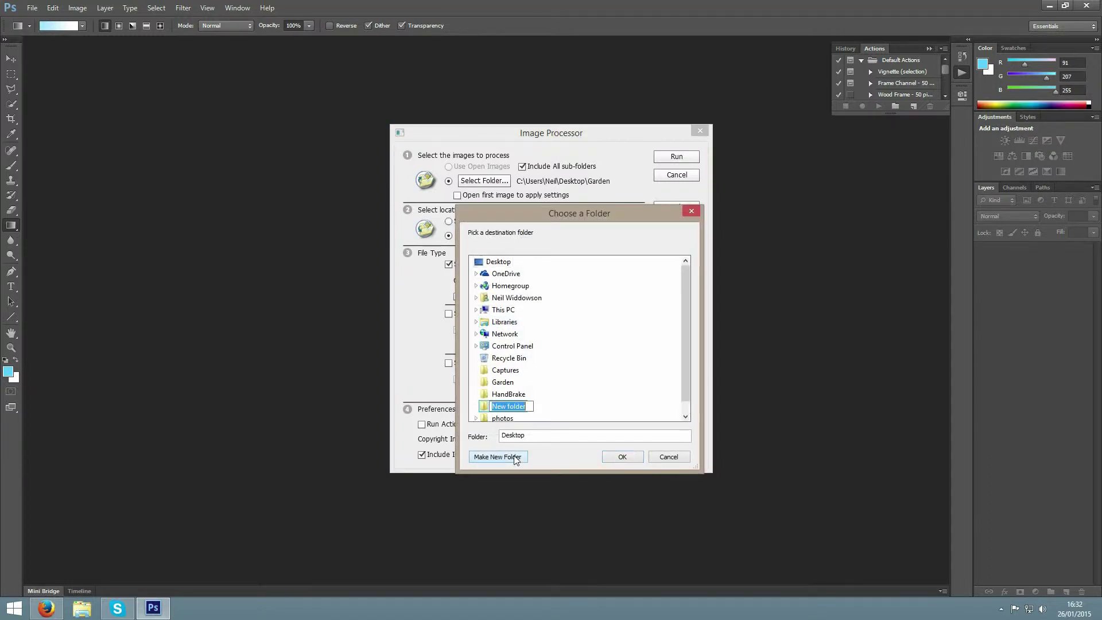
pyautogui.write('Grade')
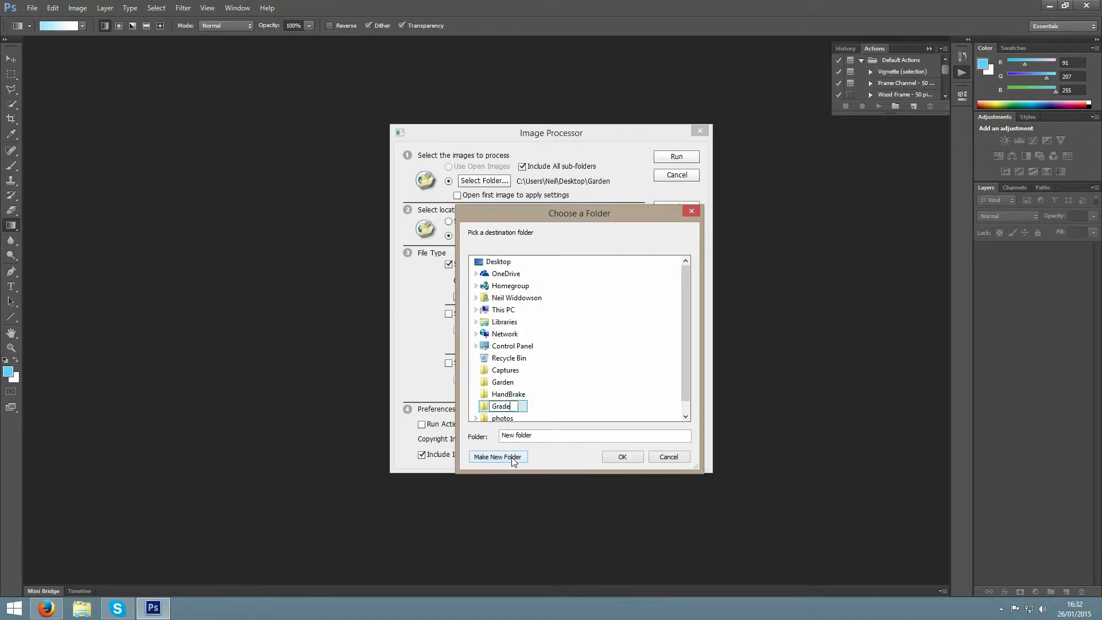
pyautogui.write('GardenResize')
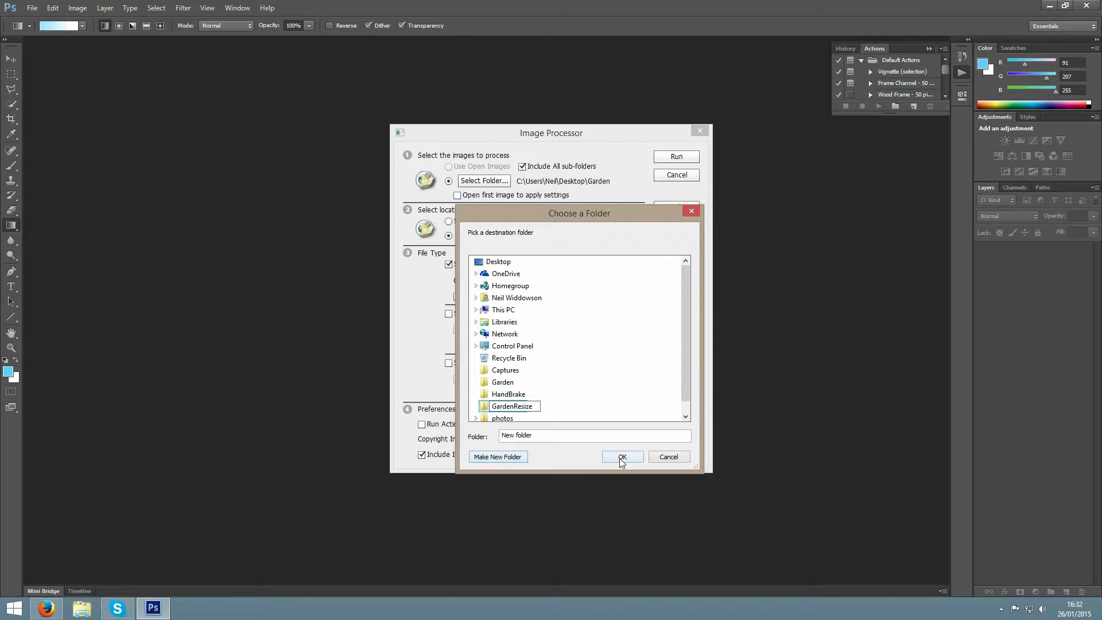
pyautogui.click(622, 456)
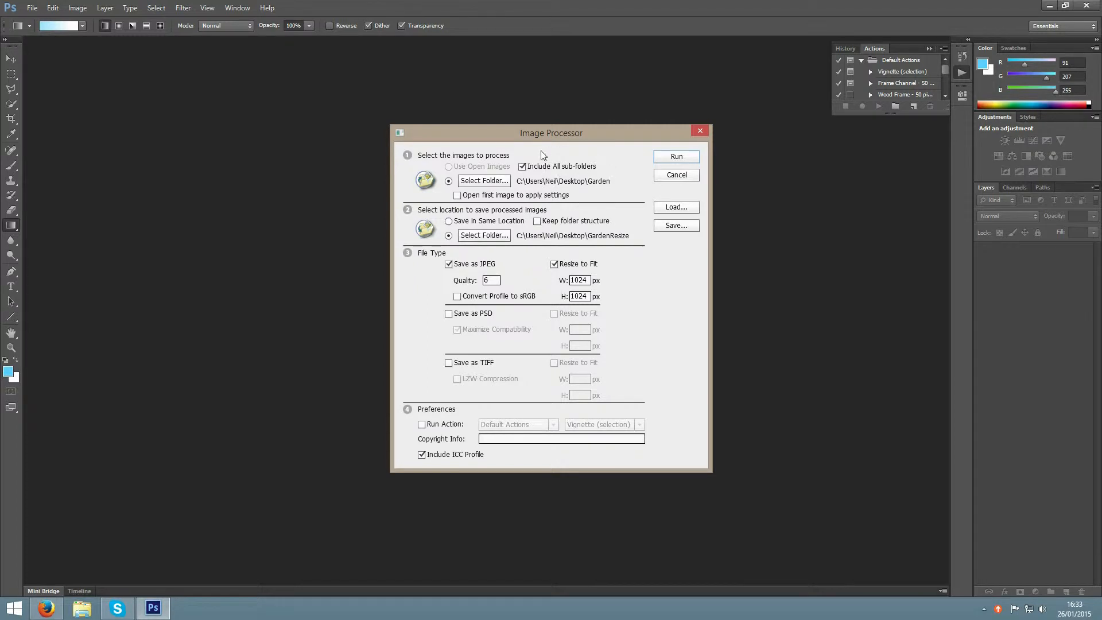
pyautogui.moveTo(597, 181)
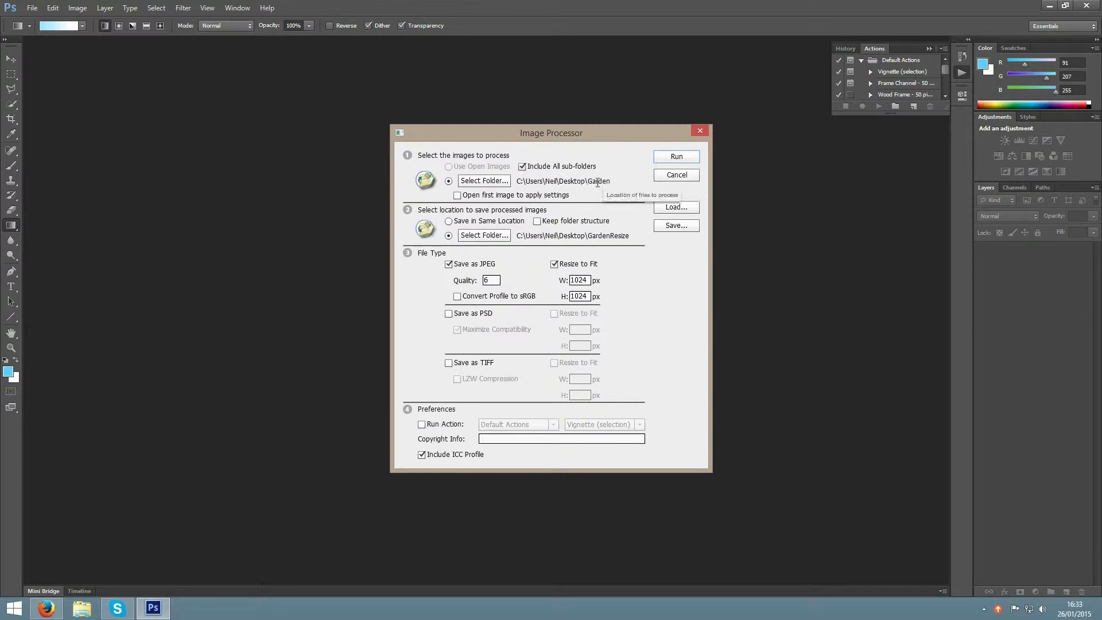
pyautogui.moveTo(584, 227)
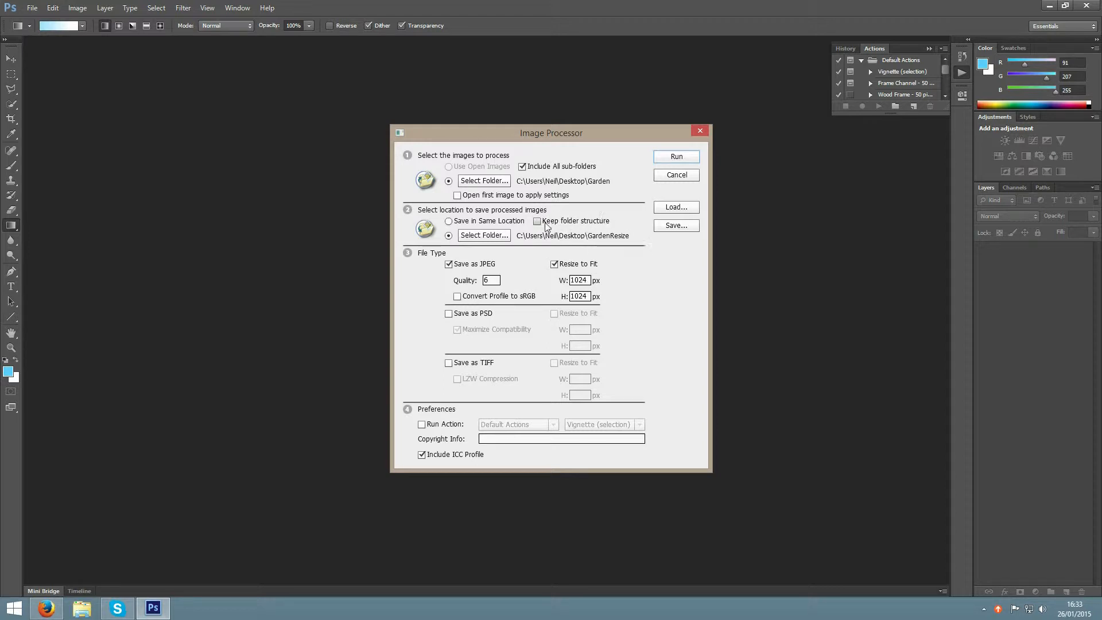
pyautogui.moveTo(558, 227)
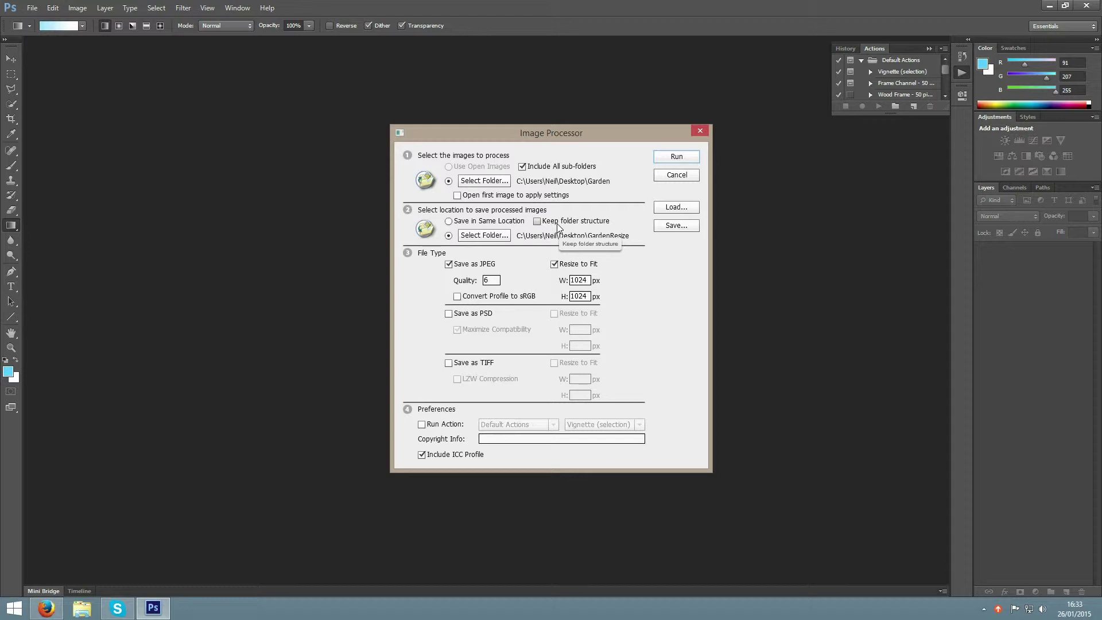
pyautogui.moveTo(539, 239)
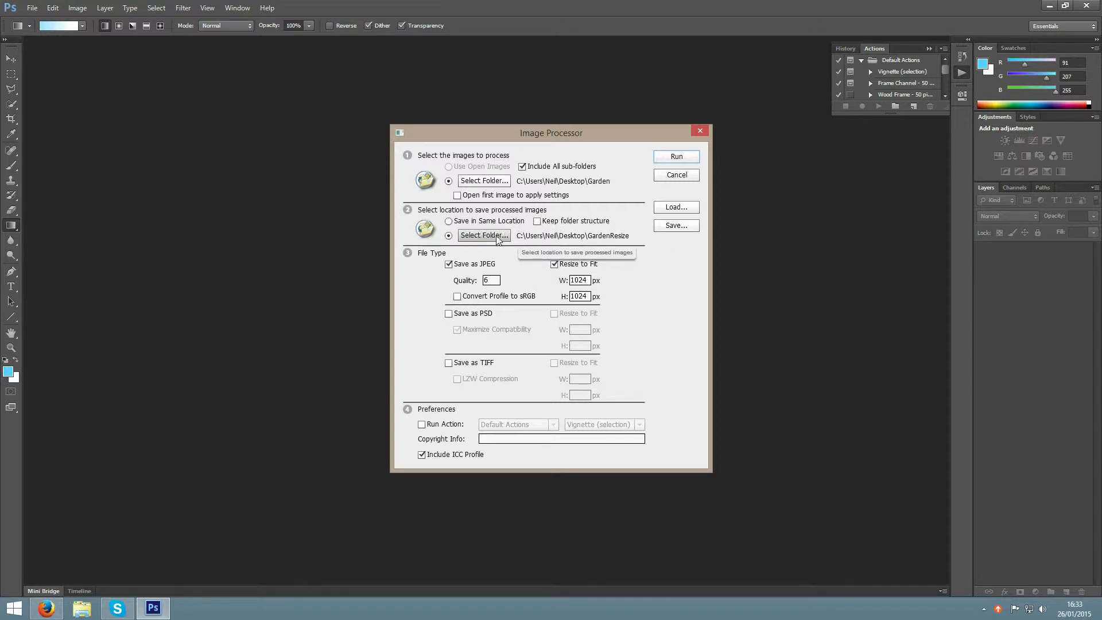
# Turn on 'Keep folder structure' for the GardenResize save location.
pyautogui.click(538, 220)
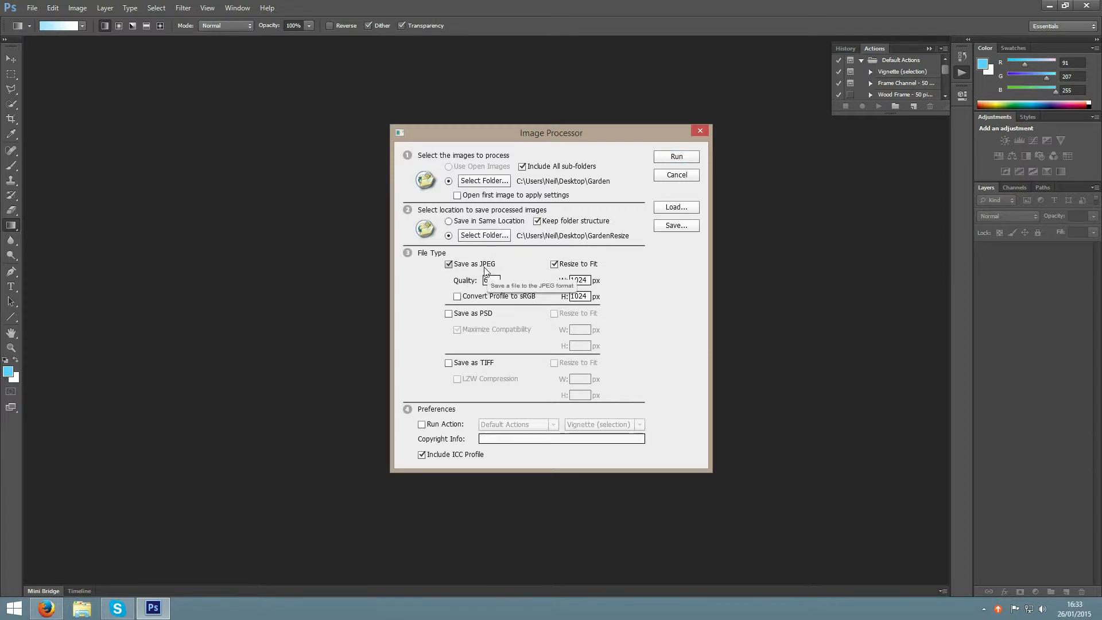
pyautogui.moveTo(479, 322)
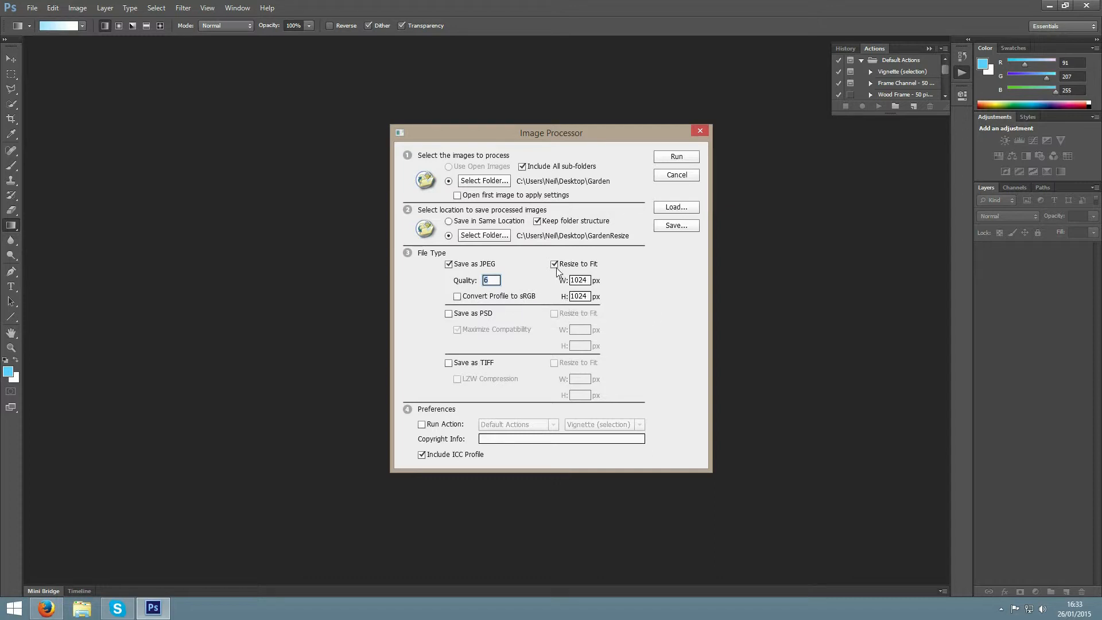
pyautogui.click(554, 264)
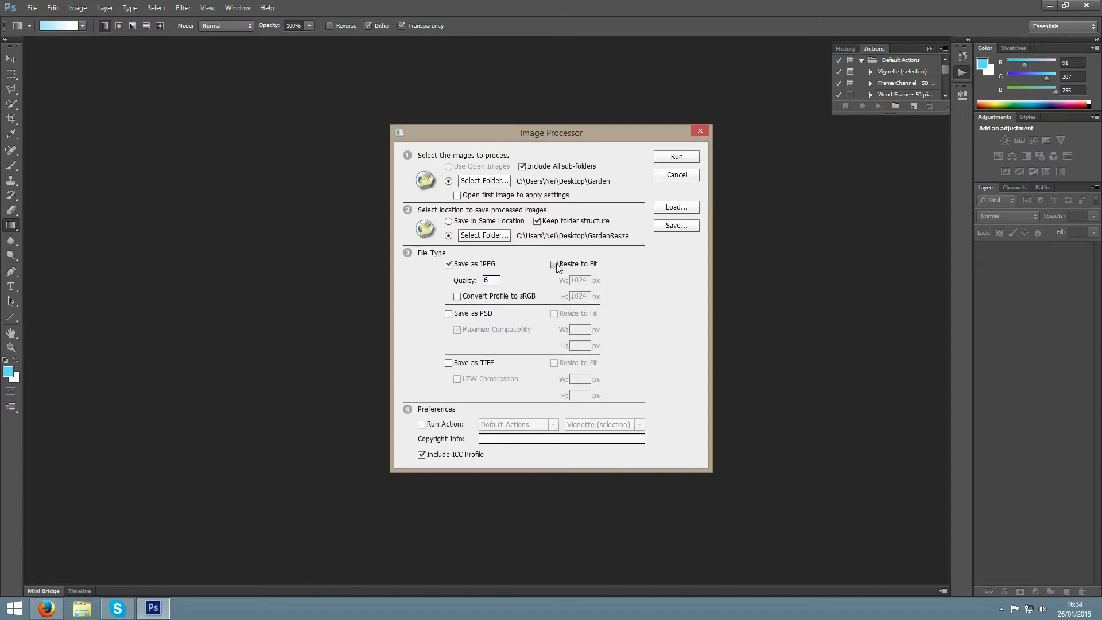
pyautogui.click(554, 264)
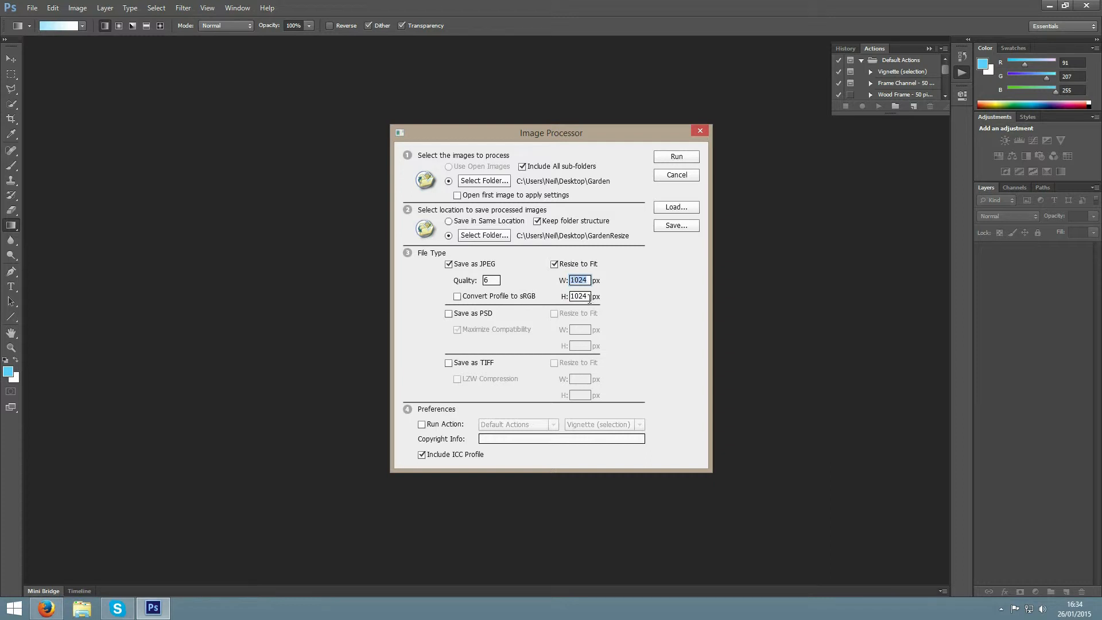
pyautogui.click(578, 296)
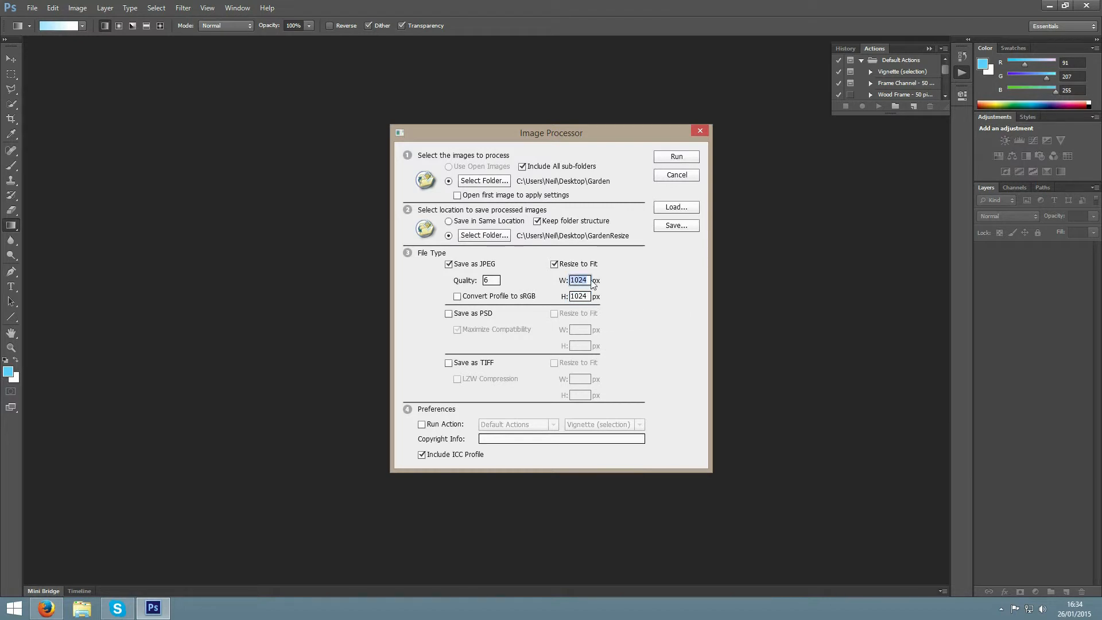
pyautogui.click(578, 280)
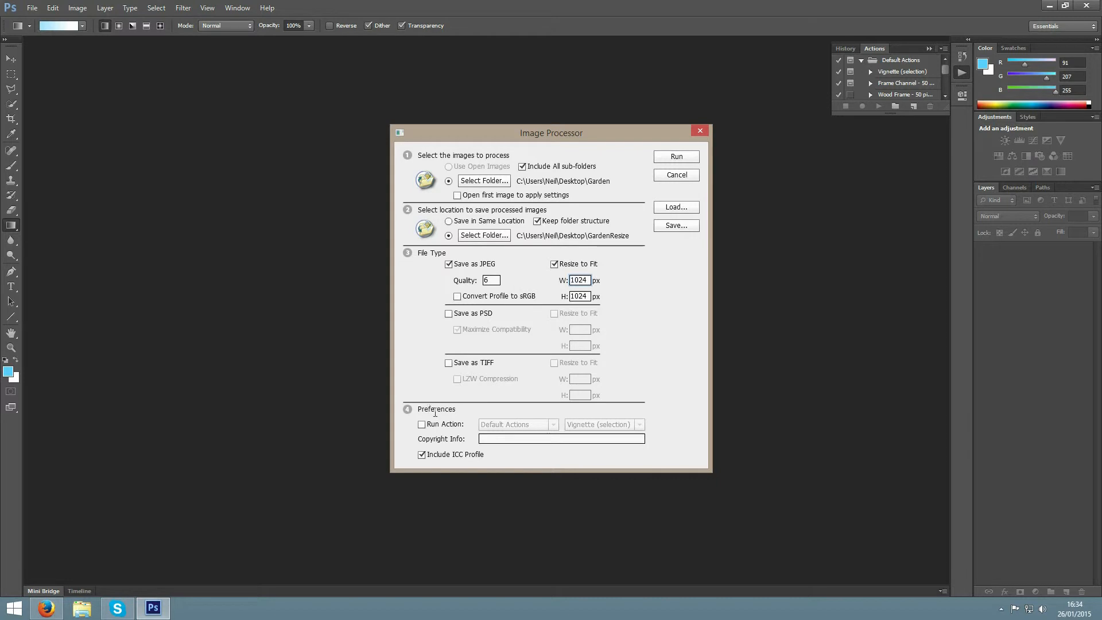
pyautogui.moveTo(422, 424)
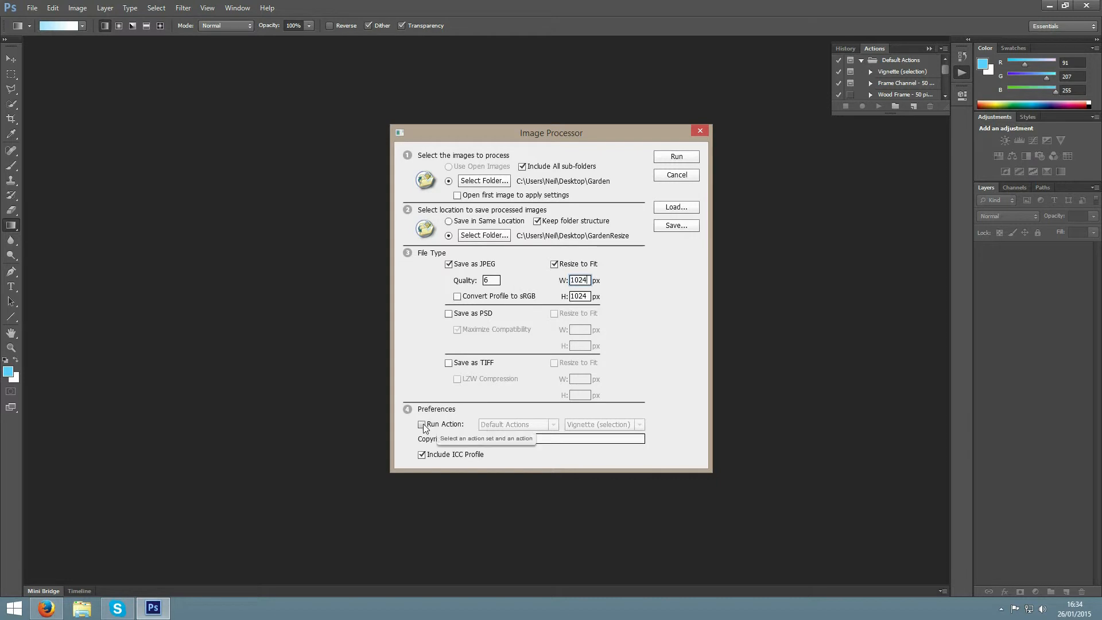
pyautogui.click(422, 424)
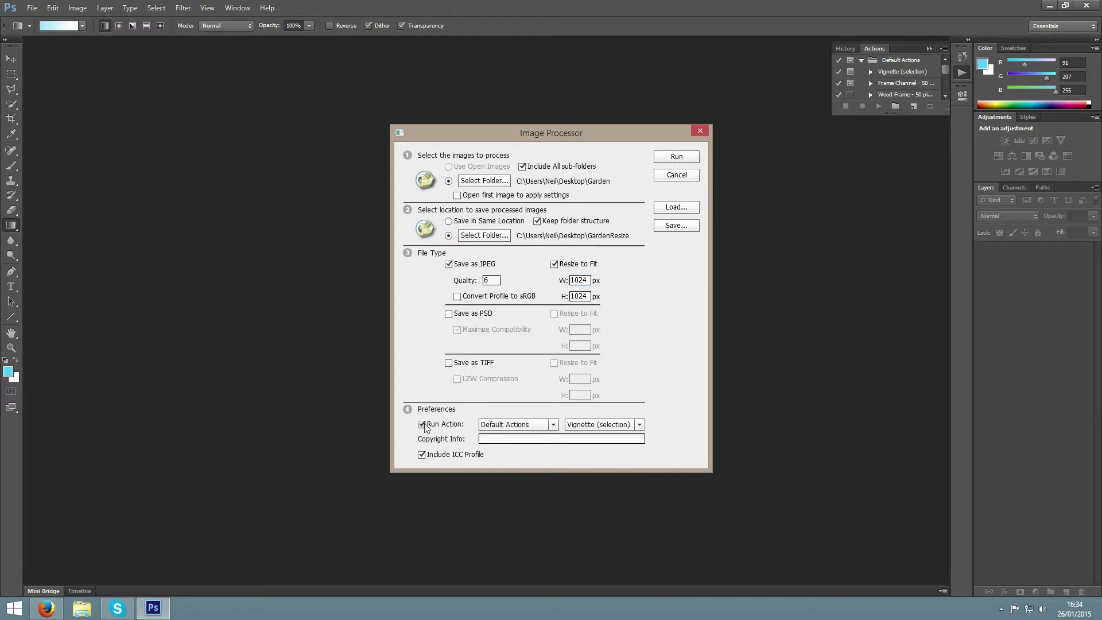
pyautogui.click(421, 424)
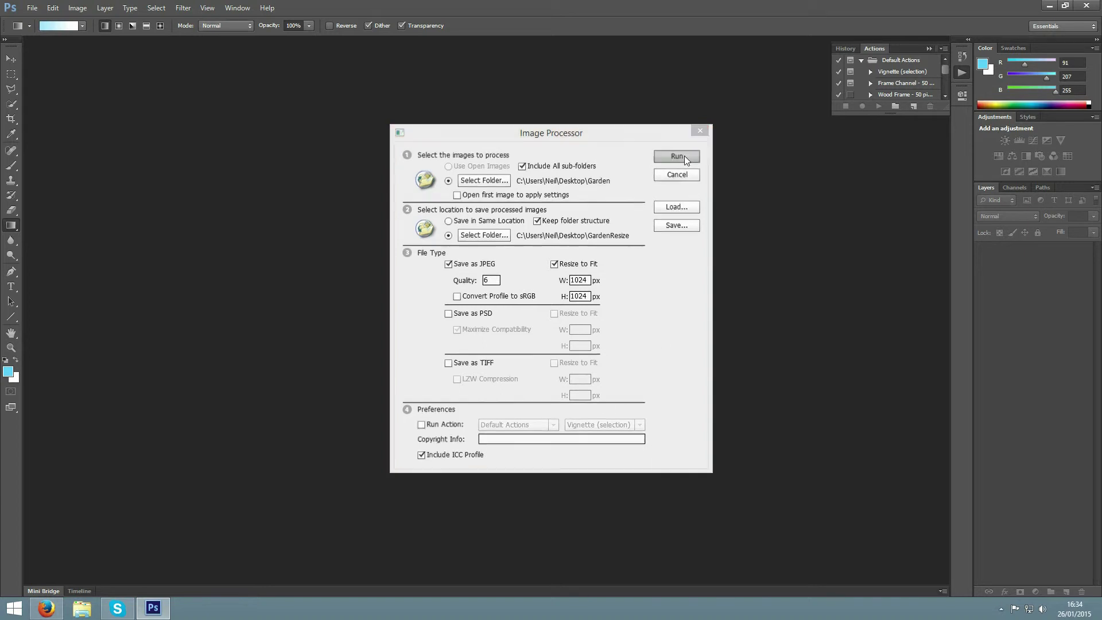
# Run the Image Processor to output the 1024 px JPEGs.
pyautogui.click(676, 156)
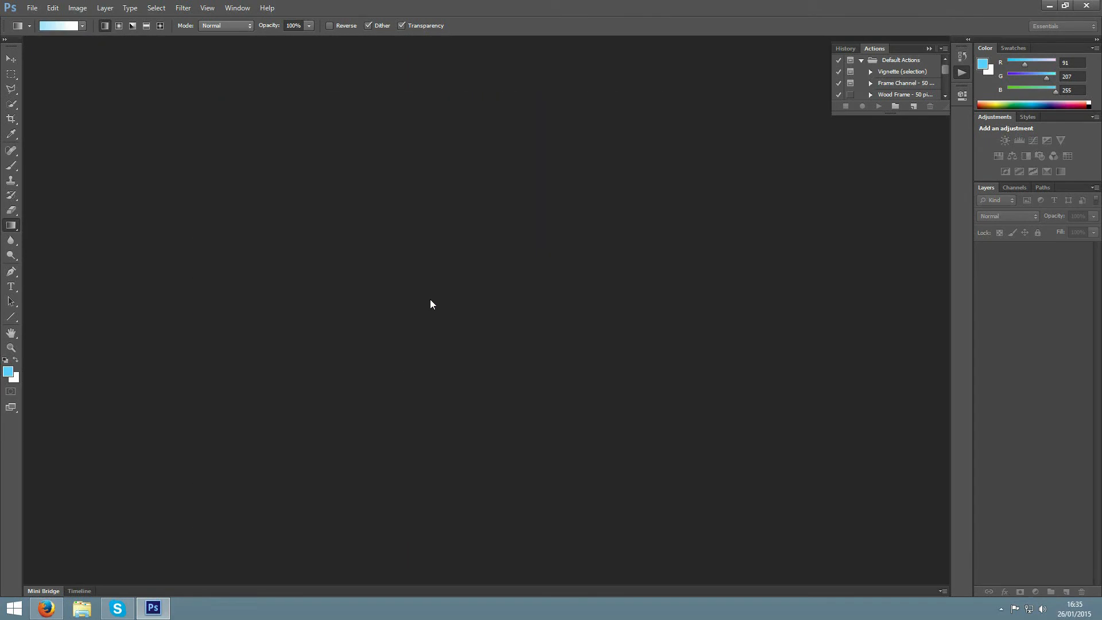
pyautogui.click(81, 608)
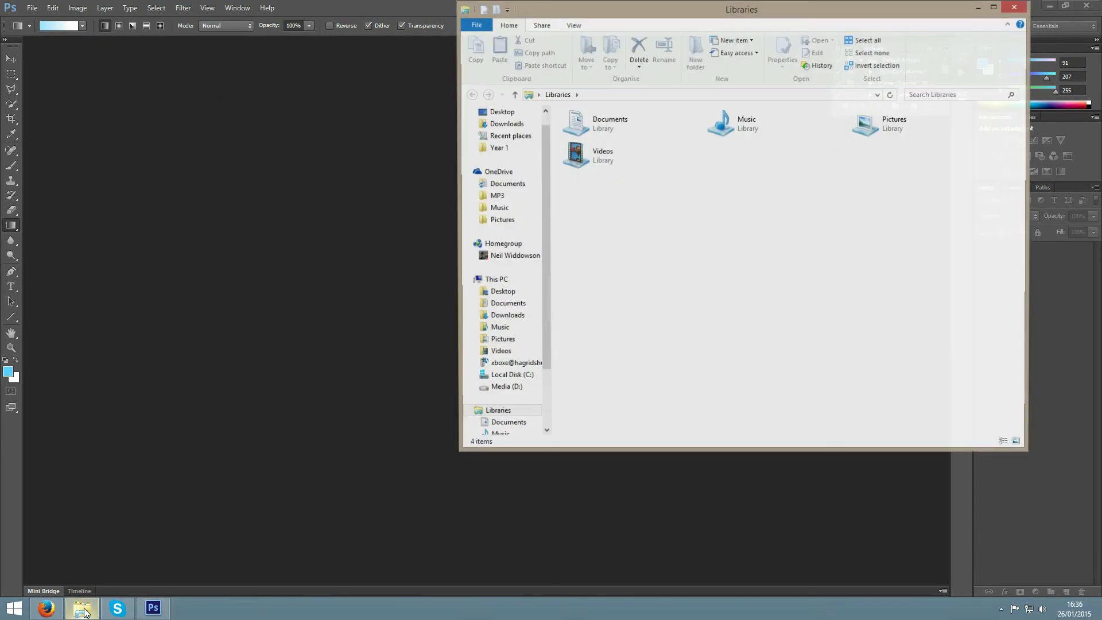
pyautogui.click(500, 111)
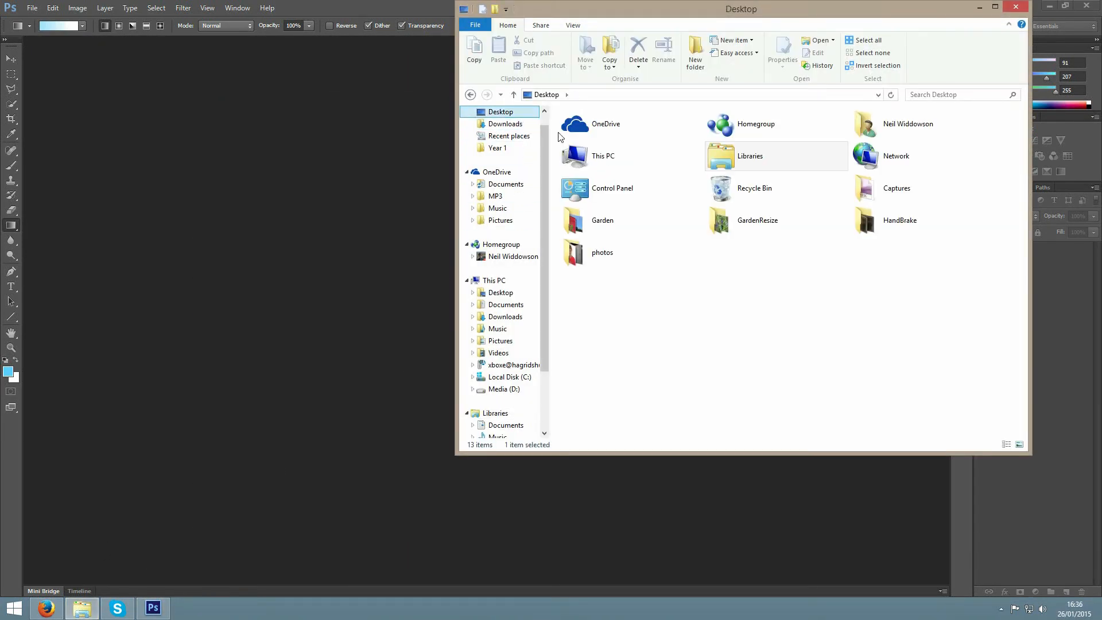
pyautogui.click(758, 221)
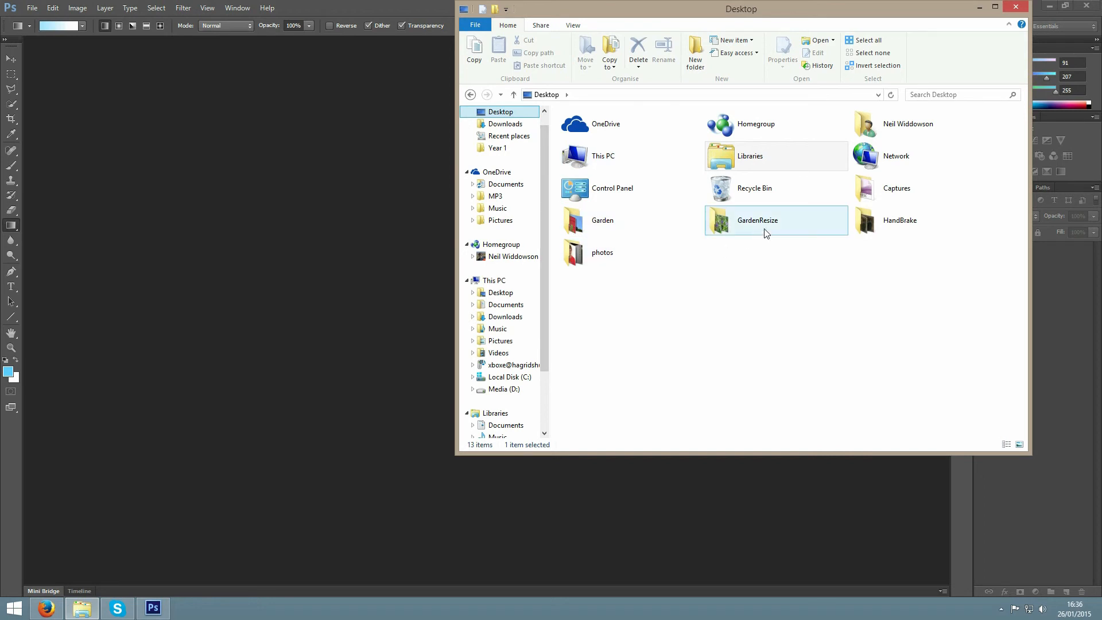
pyautogui.doubleClick(763, 220)
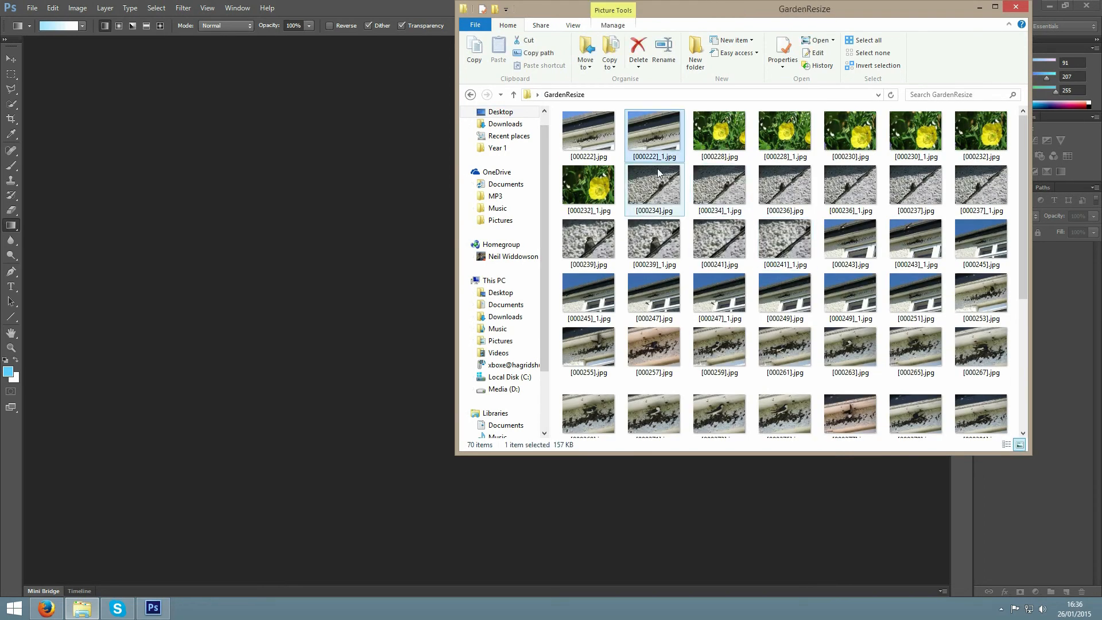
pyautogui.moveTo(653, 165)
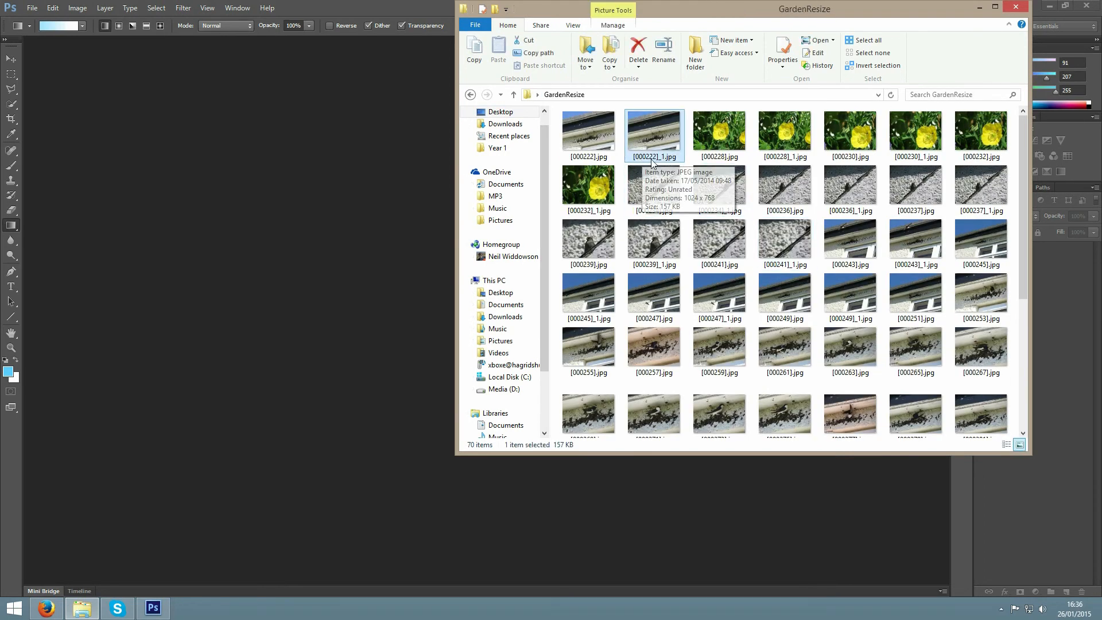
pyautogui.doubleClick(654, 133)
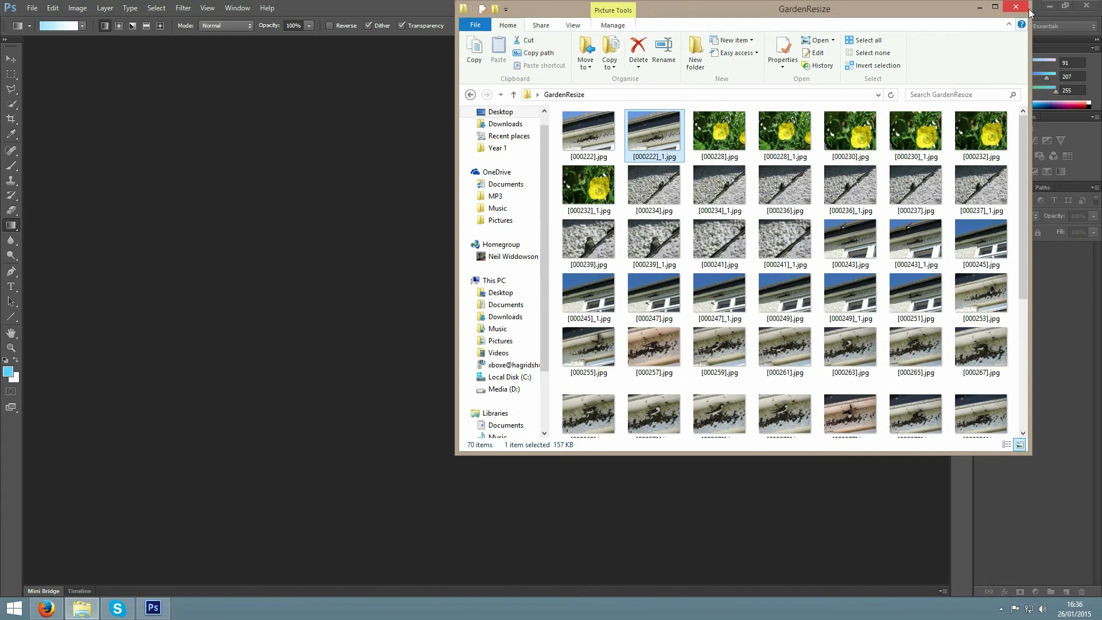
pyautogui.click(1016, 6)
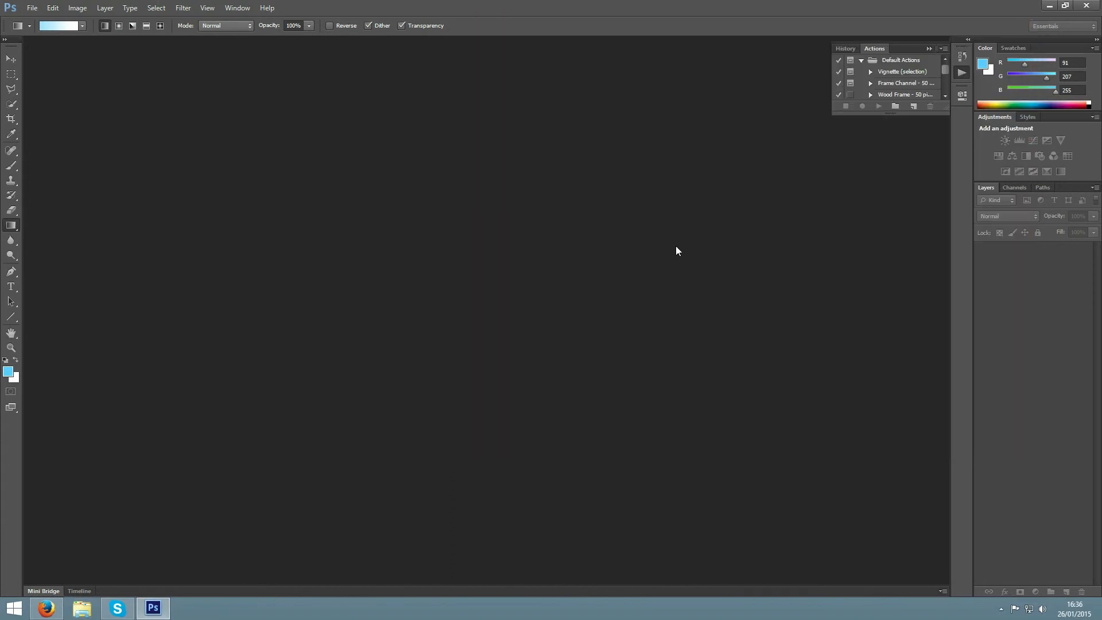